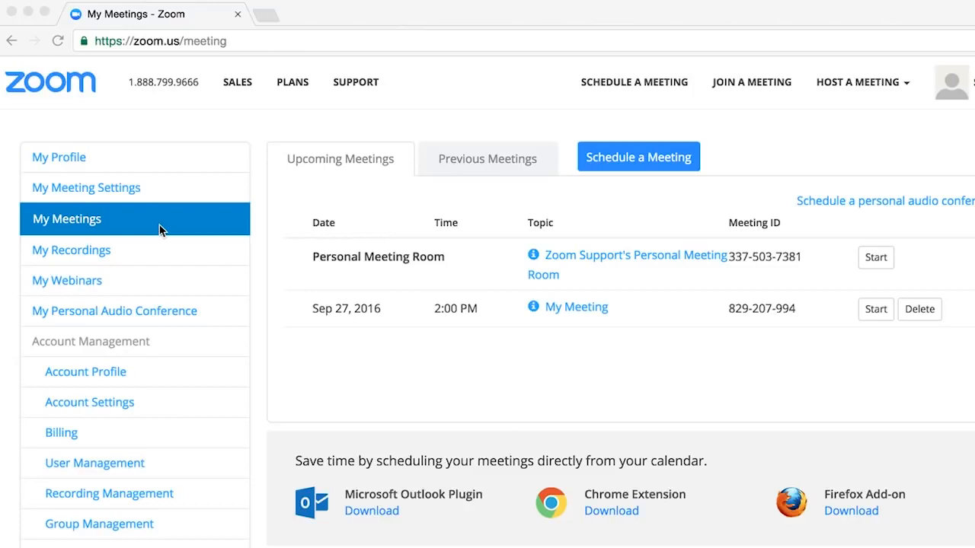
mouse_move(667, 232)
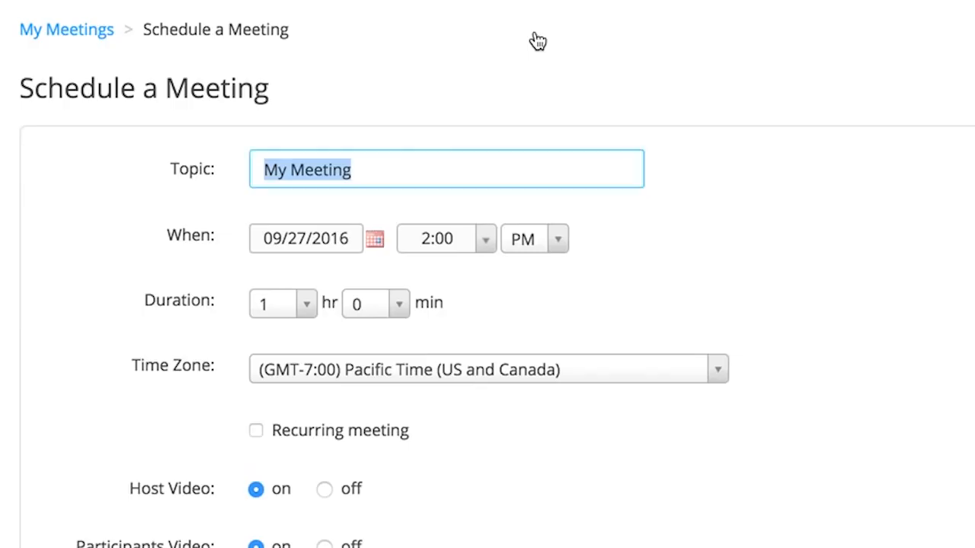
mouse_move(86, 201)
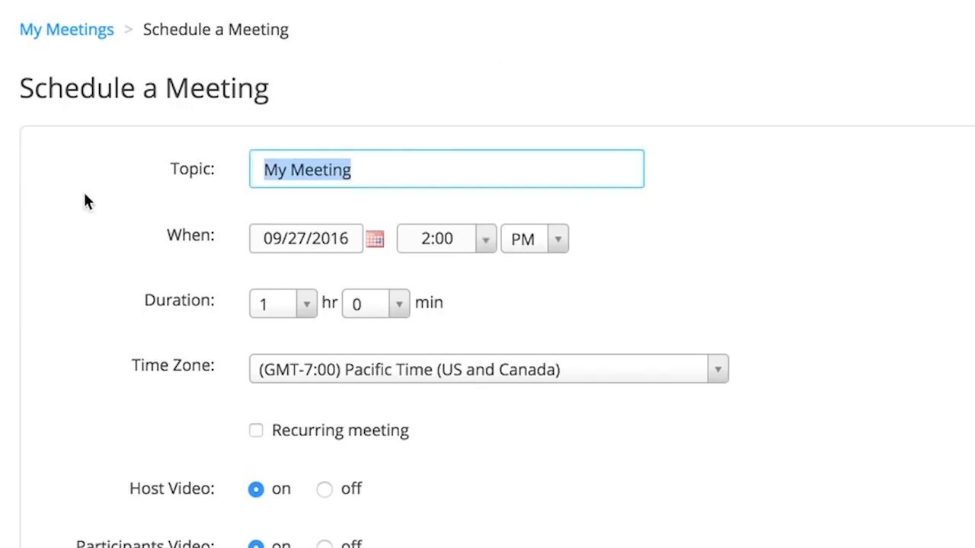
Scroll down the Schedule a Meeting form to reveal the video, audio and meeting options
scroll(down, 3)
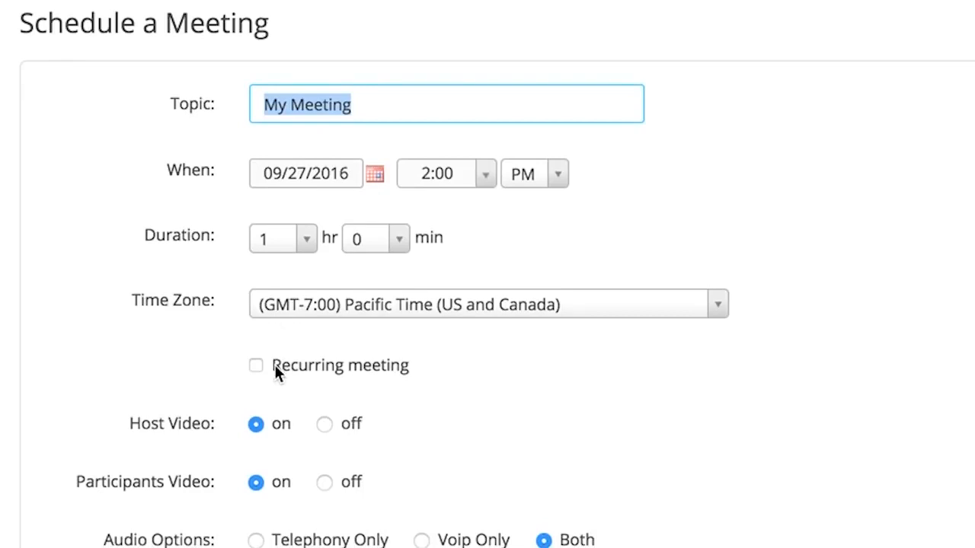
mouse_move(260, 375)
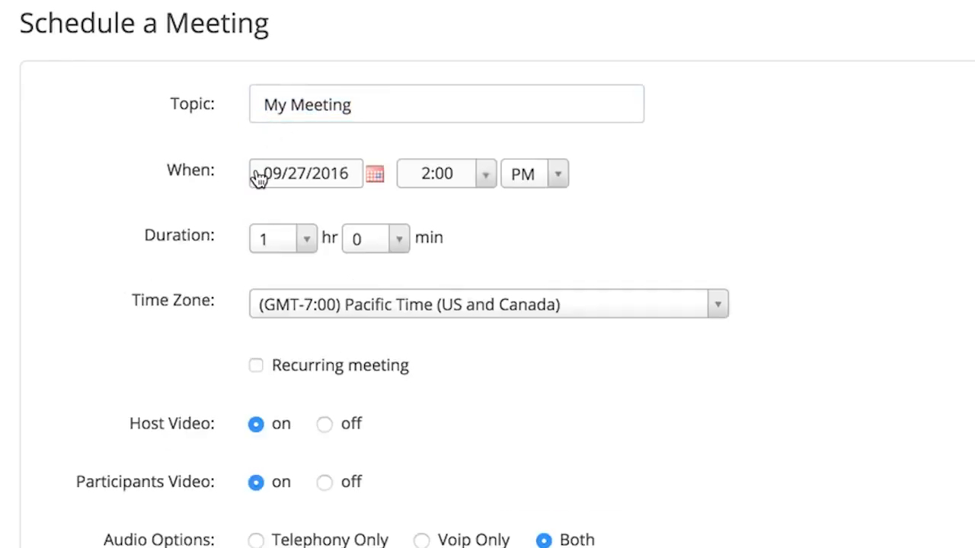
mouse_move(294, 252)
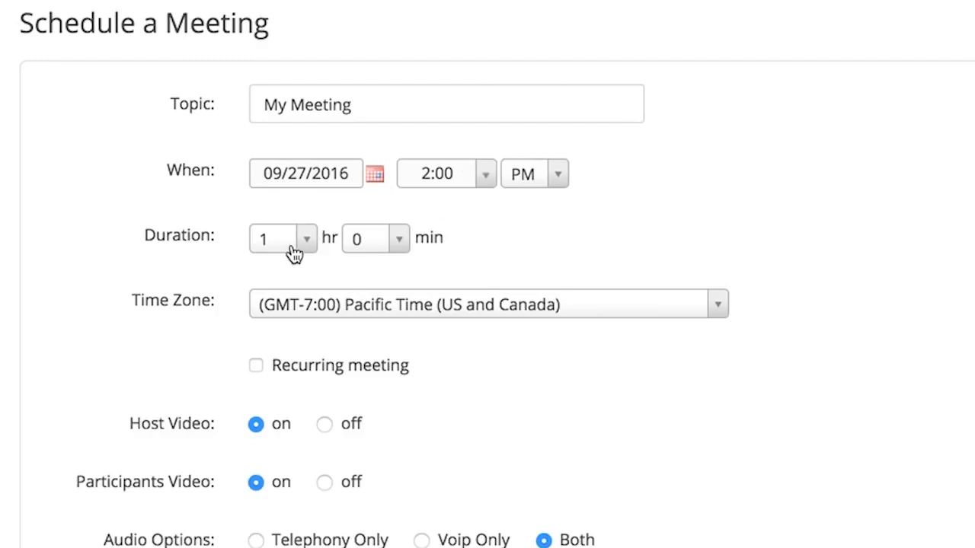
scroll(down, 3)
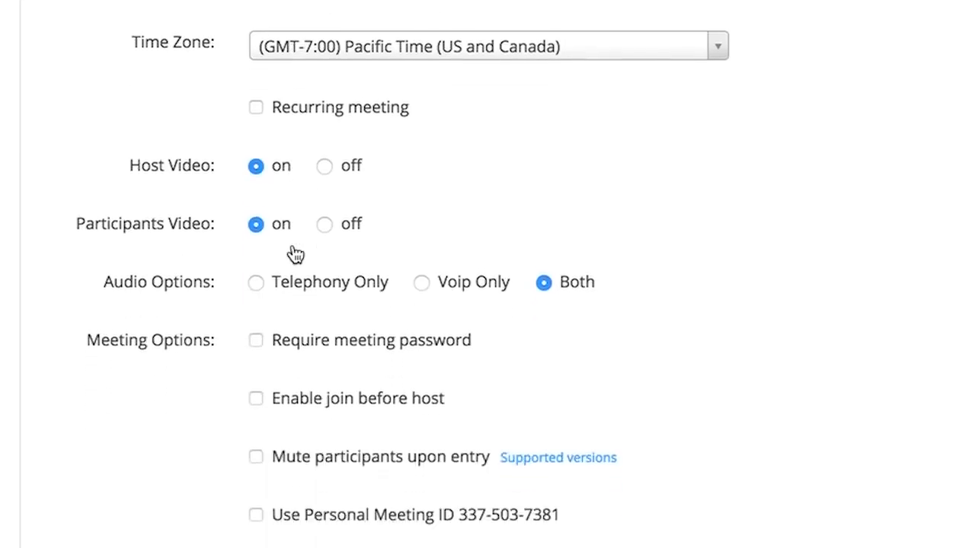
scroll(down, 3)
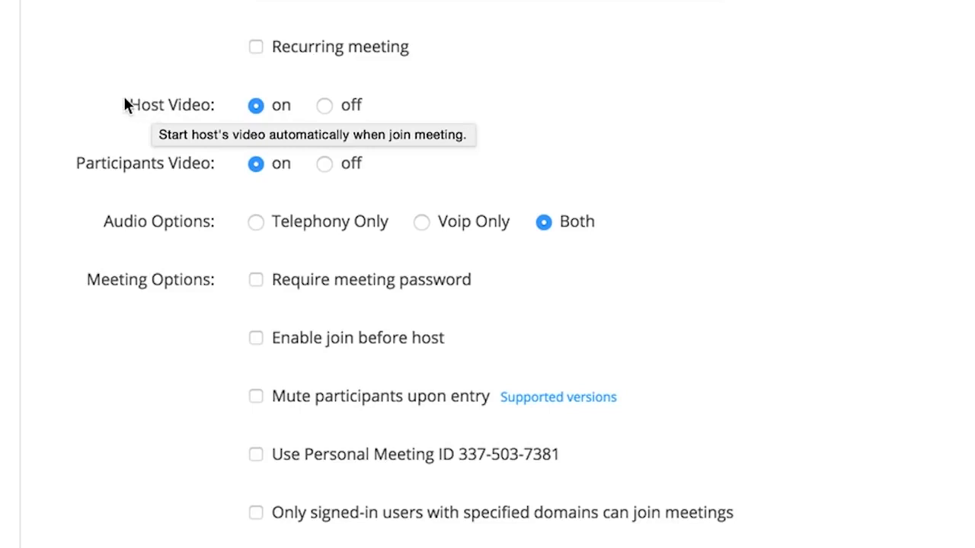
mouse_move(147, 170)
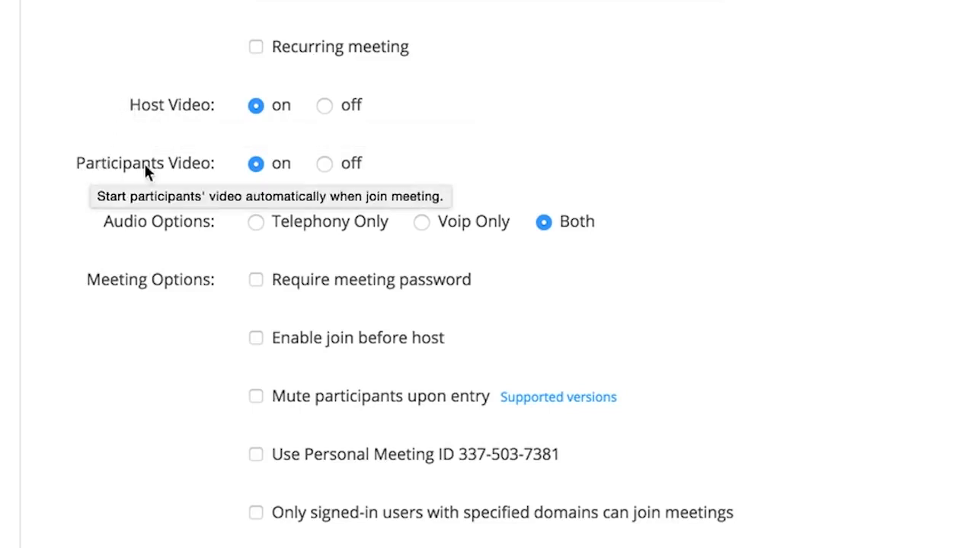
mouse_move(293, 301)
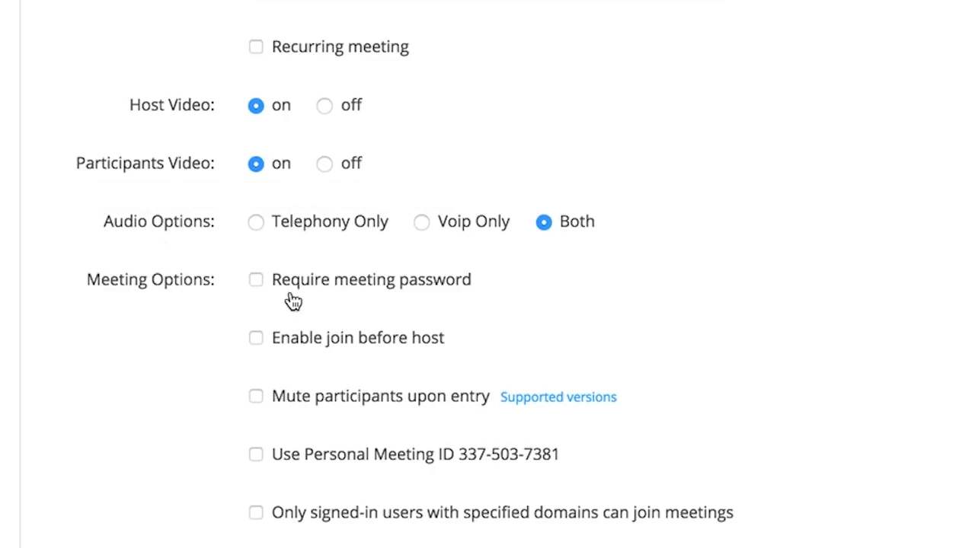
mouse_move(306, 348)
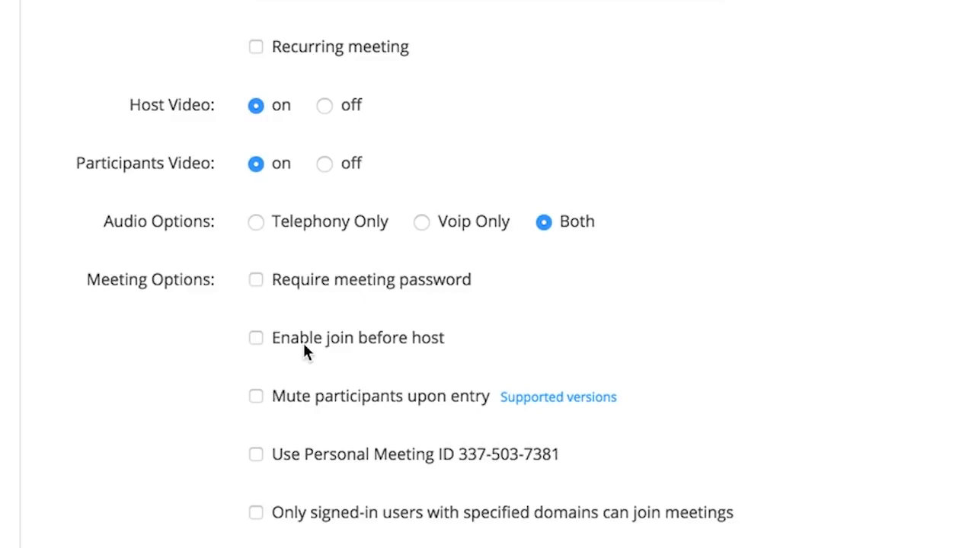
mouse_move(306, 400)
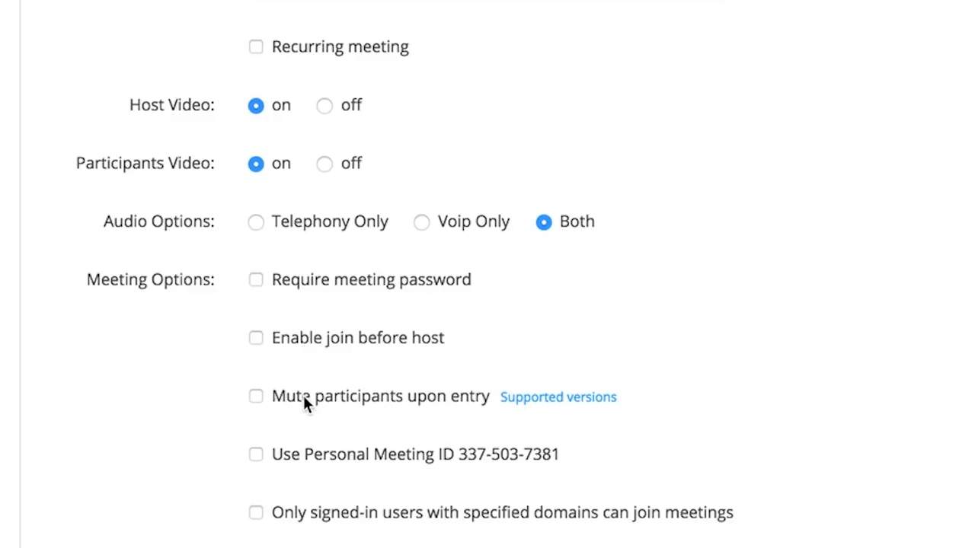
scroll(down, 3)
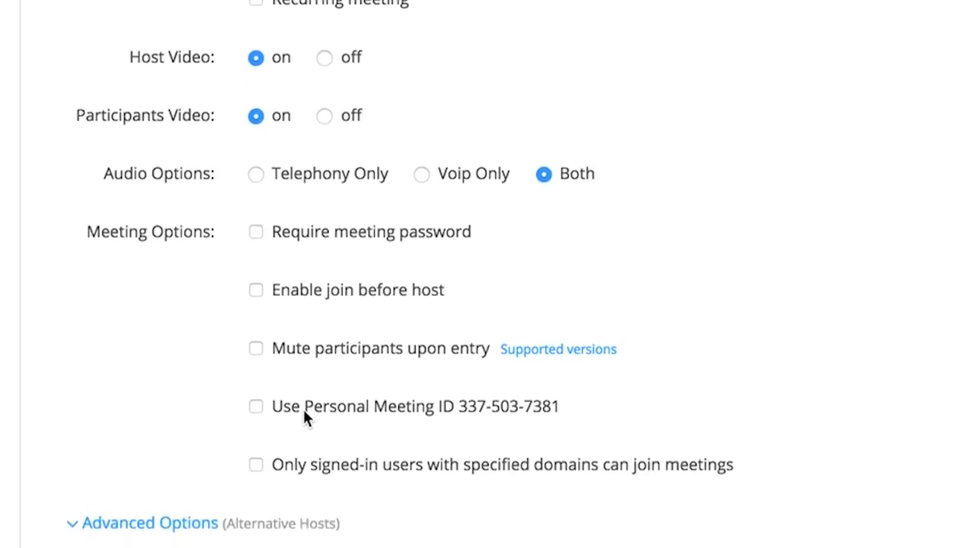
scroll(up, 3)
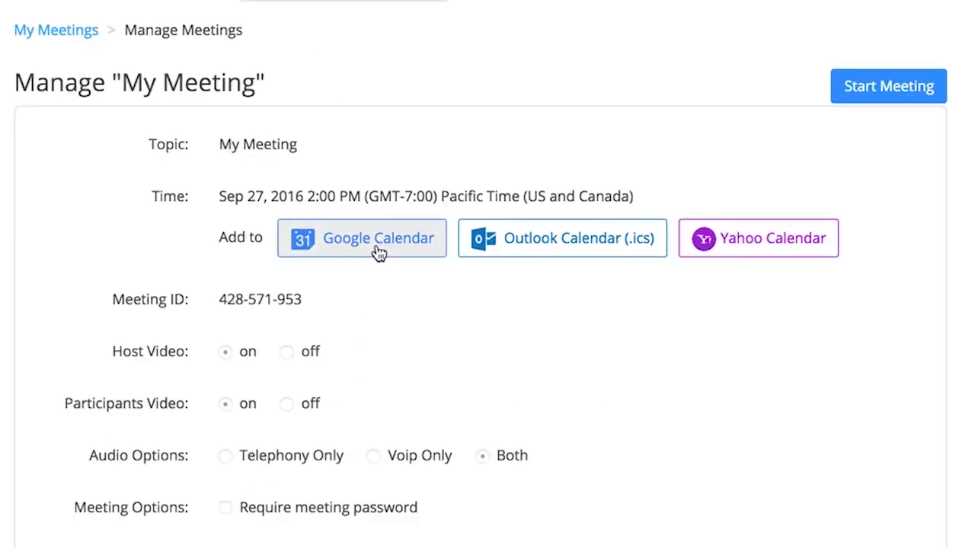
mouse_move(525, 255)
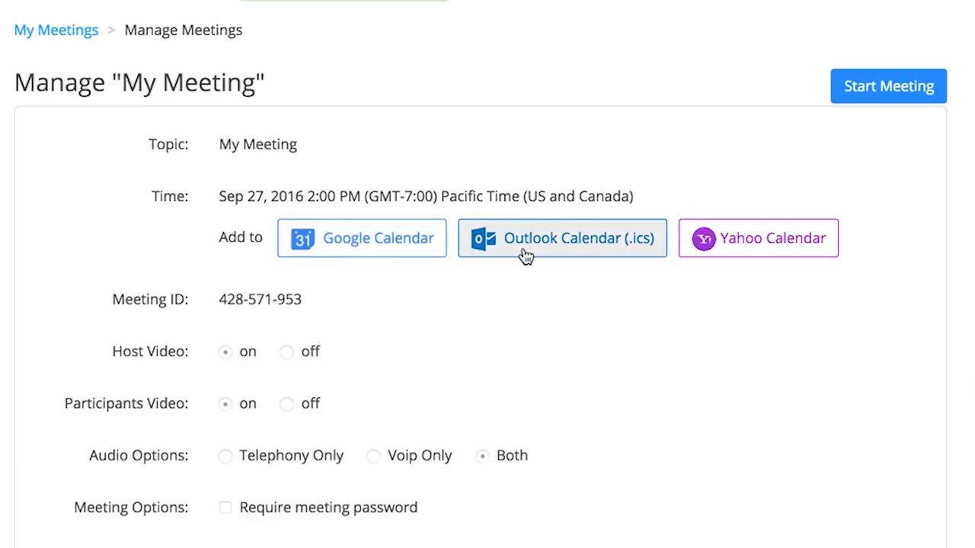
mouse_move(735, 246)
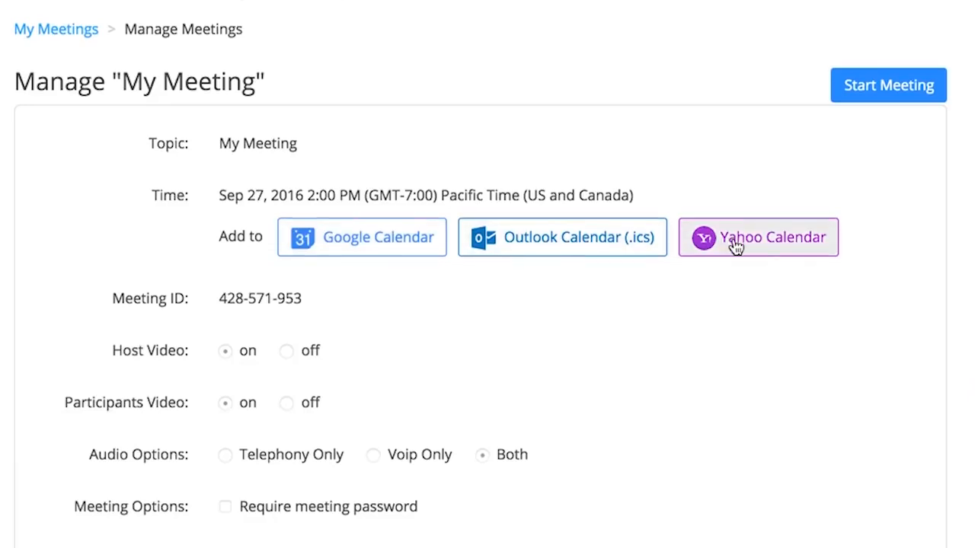
Show My Meeting's invitation text, join link and dial-in numbers in the Copy Meeting Invitation dialog
scroll(down, 3)
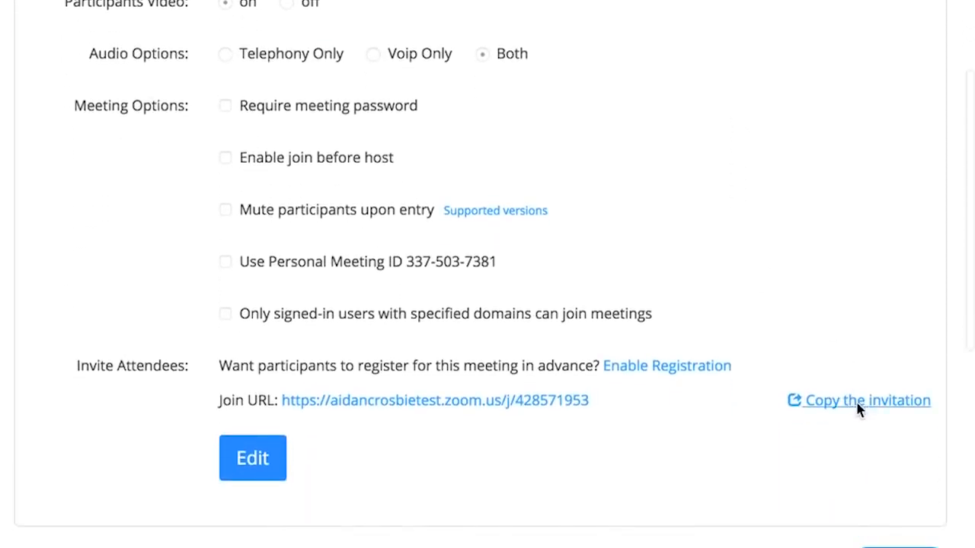
click(867, 400)
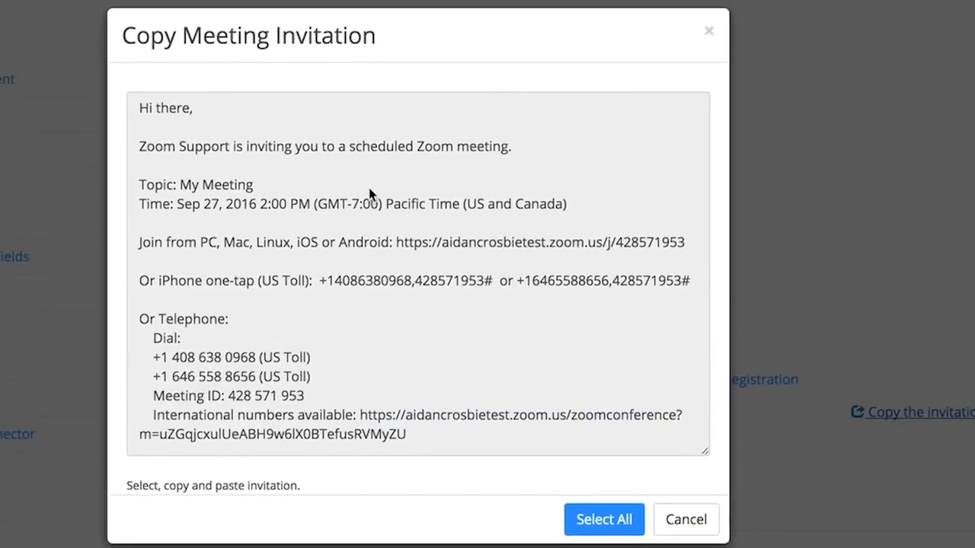